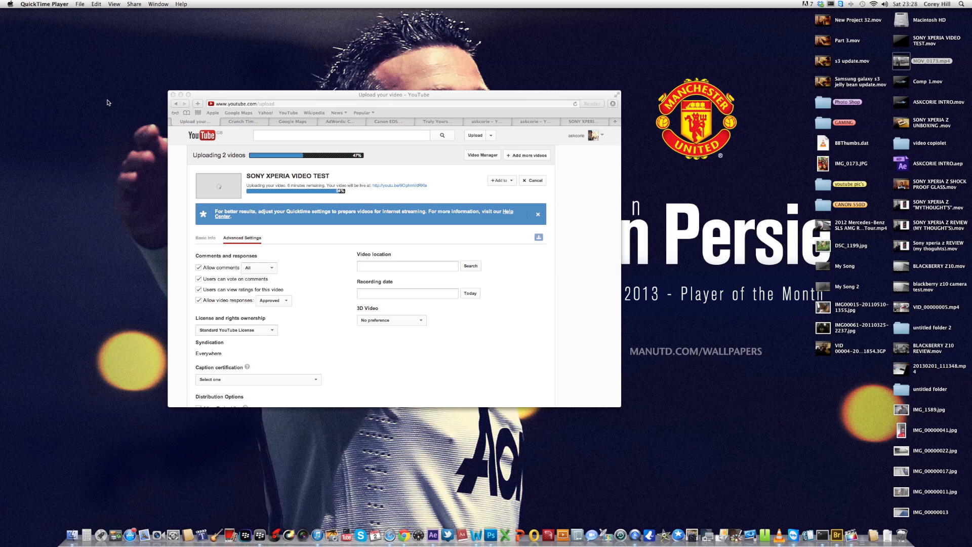
pyautogui.moveTo(126, 89)
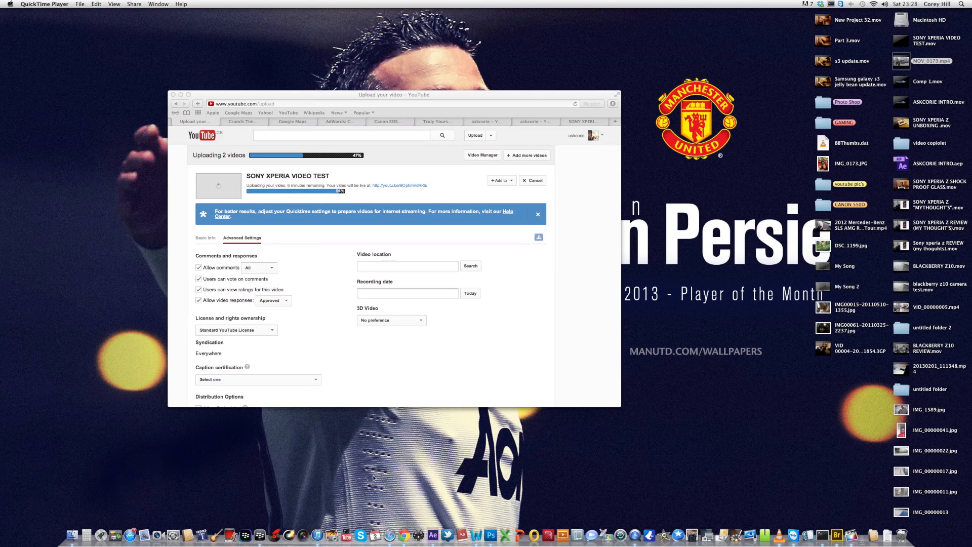
# Step: Bring the Chrome window showing the Gmail inbox to the front
pyautogui.click(405, 519)
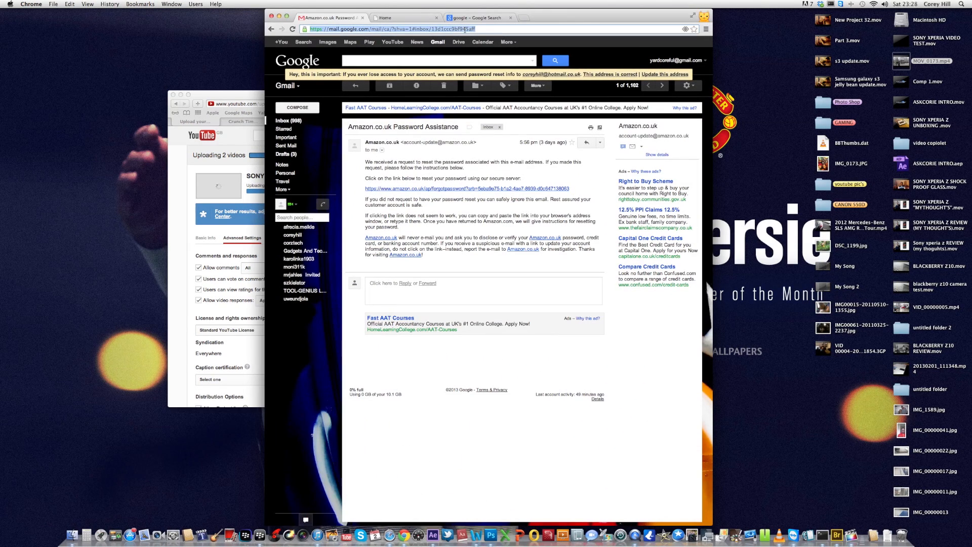
# Step: Search Google for 'android file transfer' from the Chrome address bar suggestion
pyautogui.write('GOO')
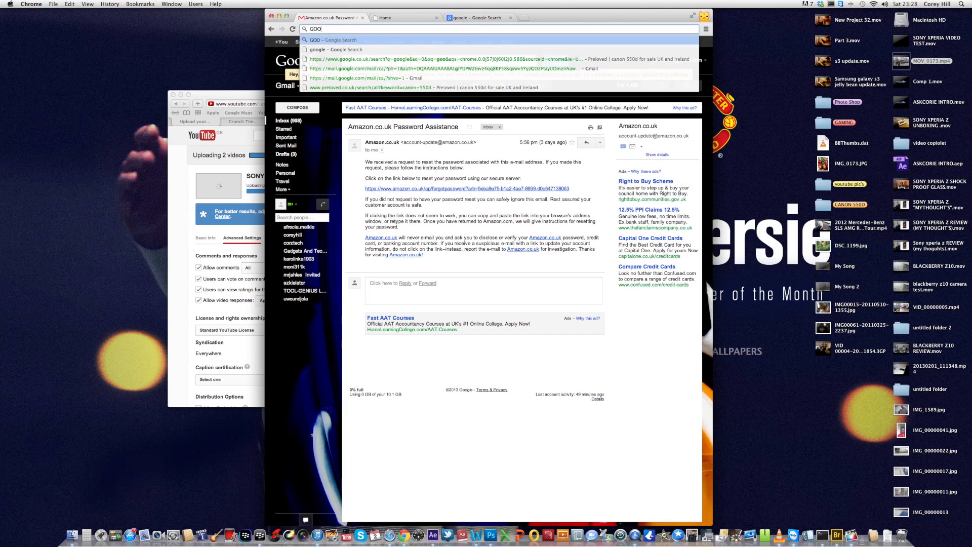
pyautogui.write('ANDRO')
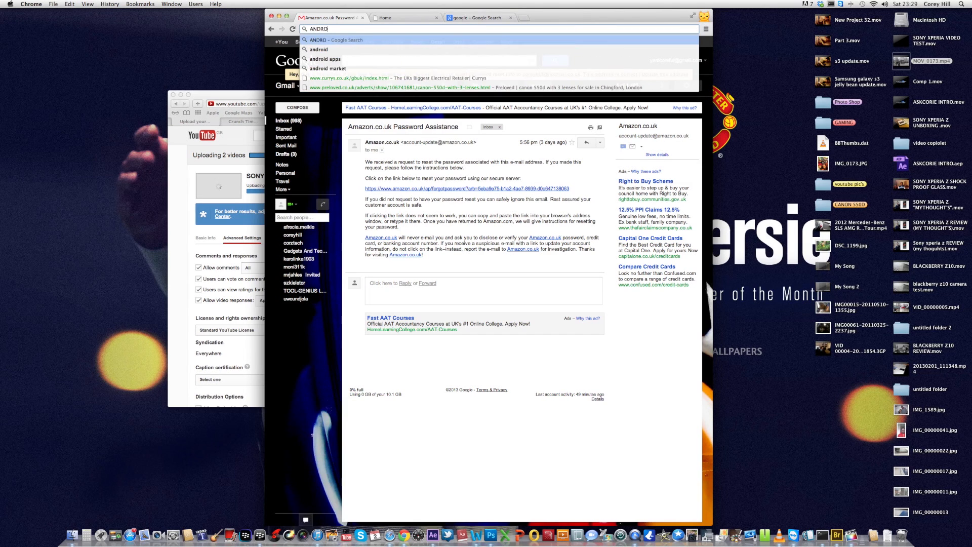
pyautogui.write('id')
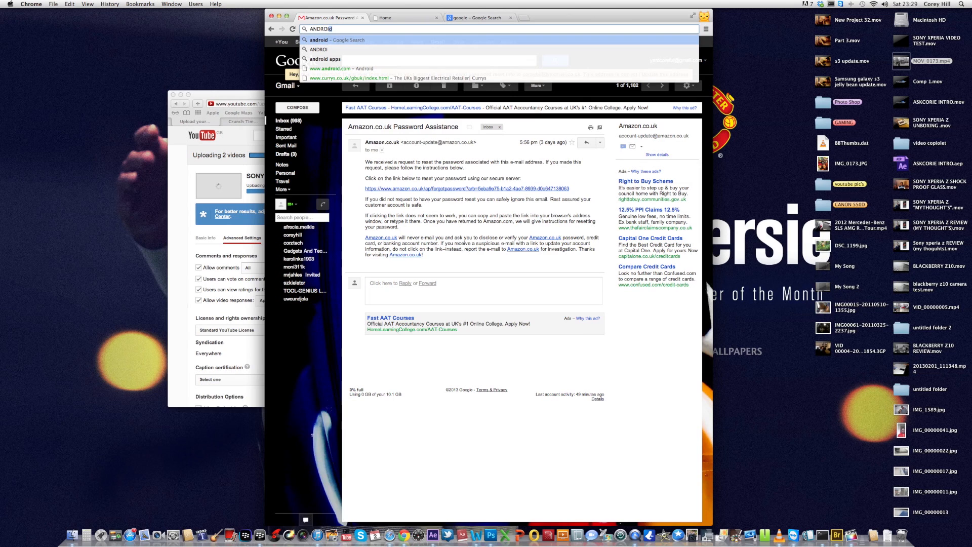
pyautogui.write('FIL')
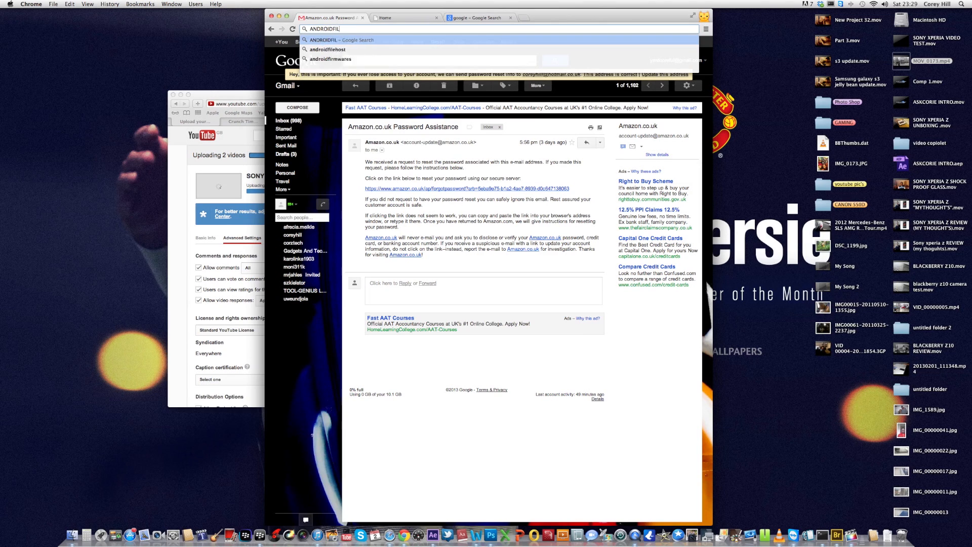
pyautogui.write('E')
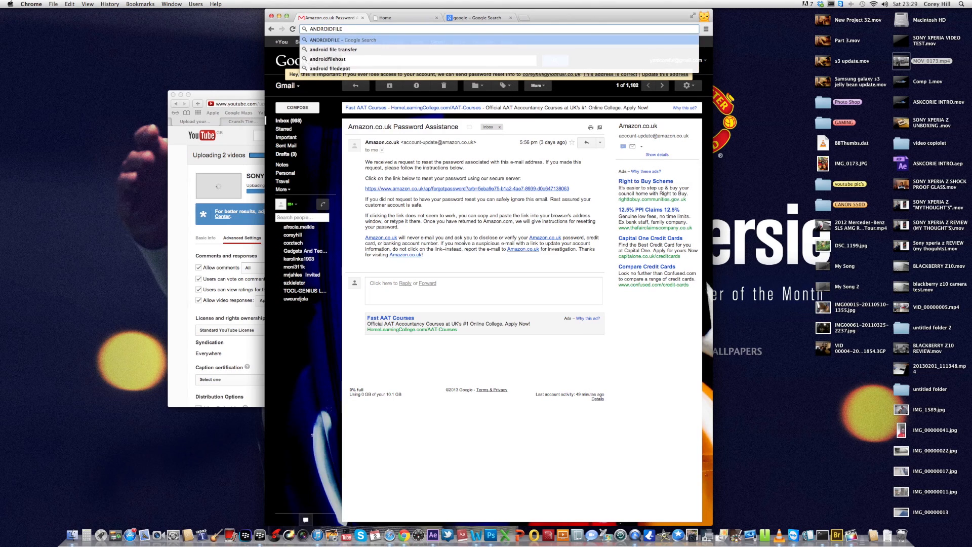
pyautogui.click(333, 50)
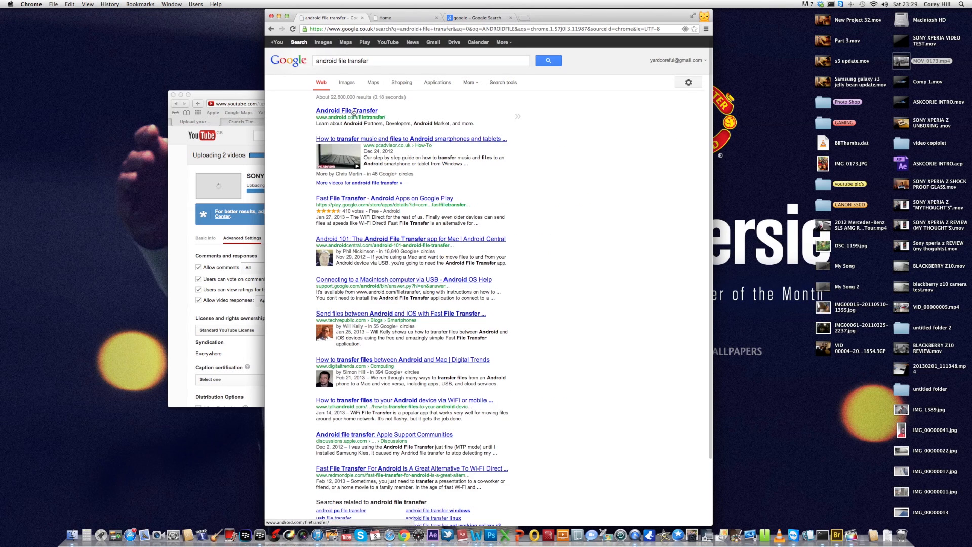
# Step: Open the android.com/filetransfer result, then look up ANDROID in Spotlight
pyautogui.click(346, 110)
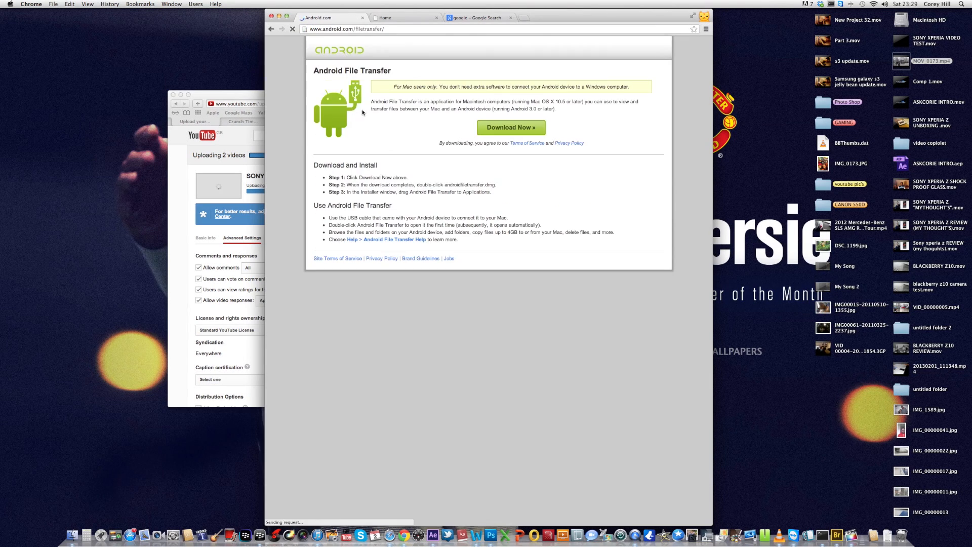
pyautogui.click(510, 127)
pyautogui.write('fi')
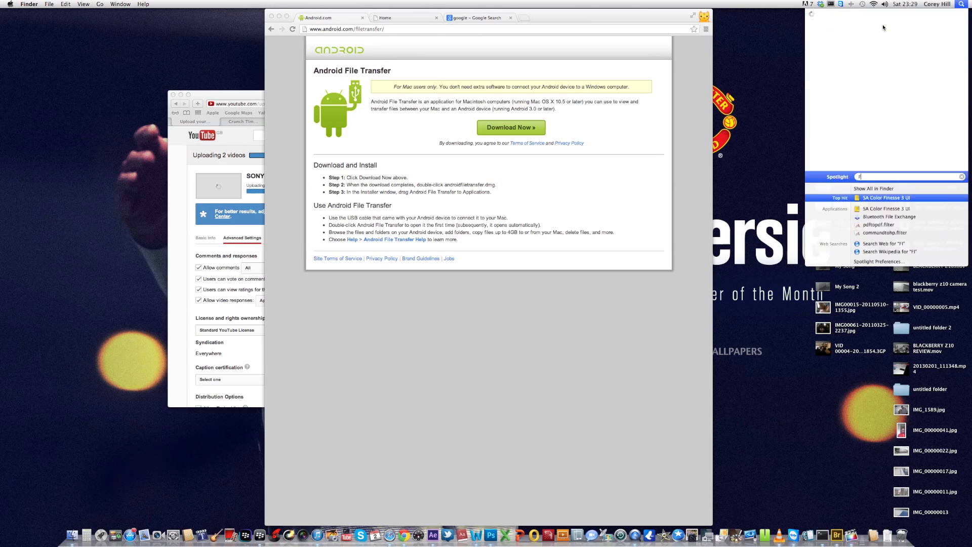
pyautogui.write('ANDR')
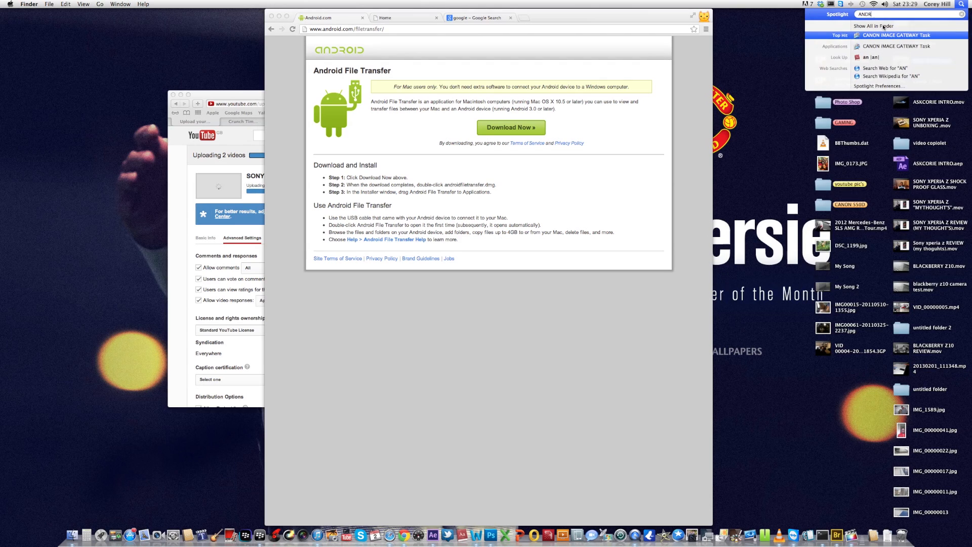
pyautogui.write('OID')
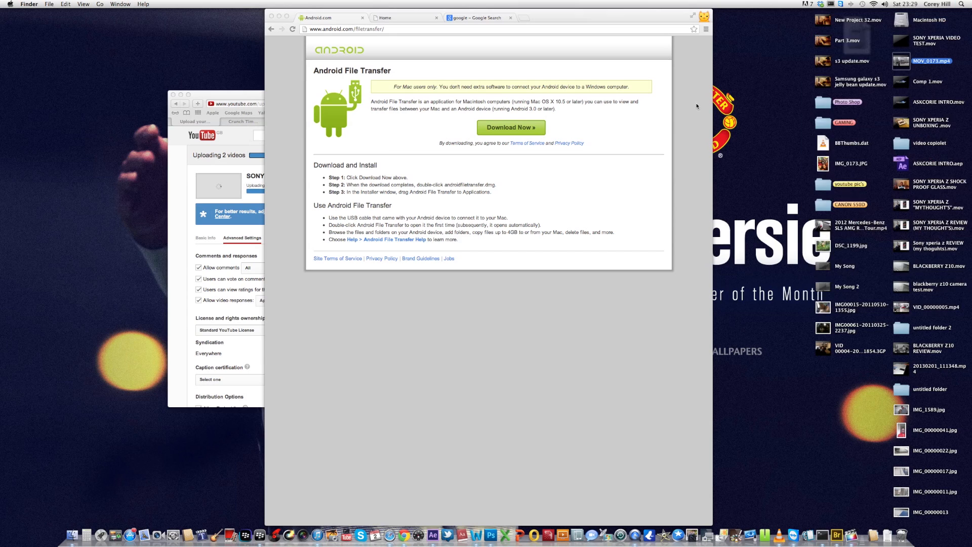
pyautogui.click(510, 128)
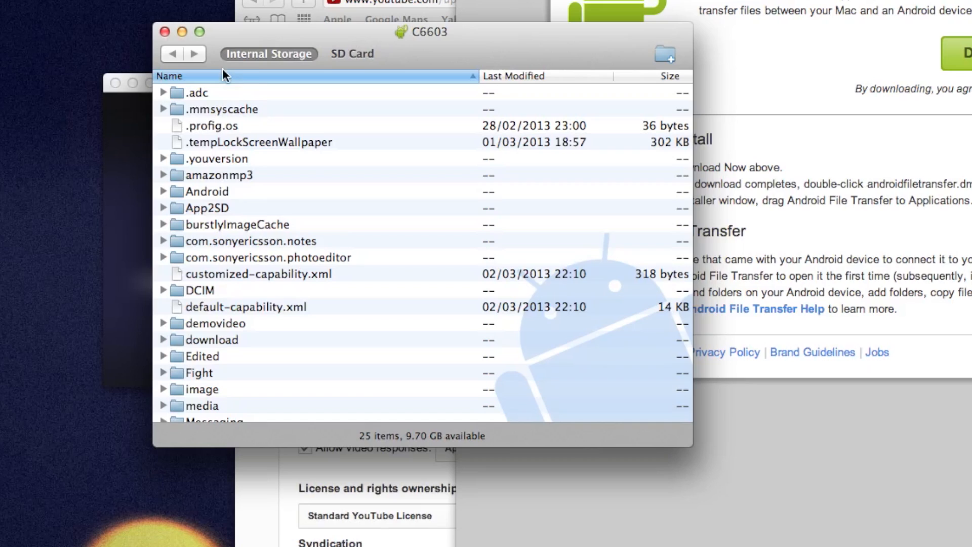
pyautogui.scroll(-3)
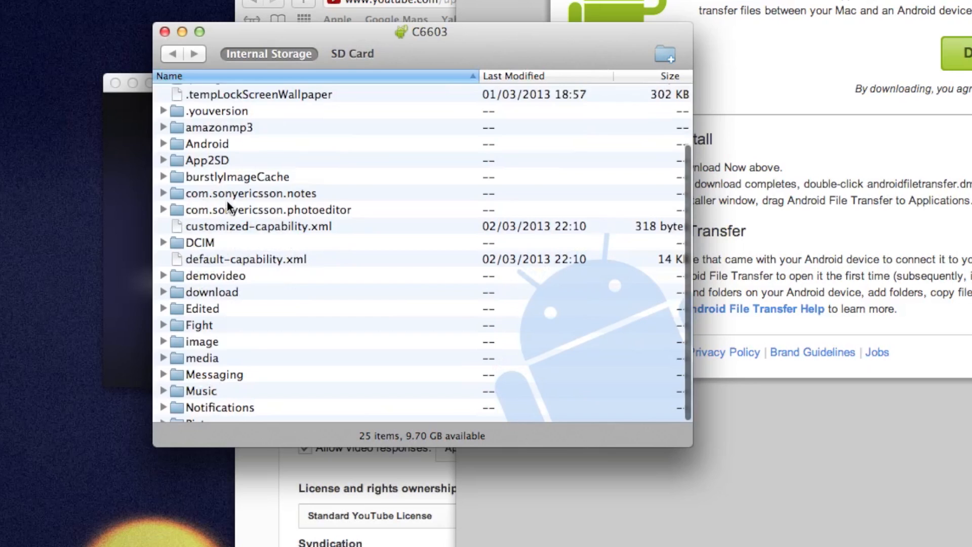
pyautogui.scroll(3)
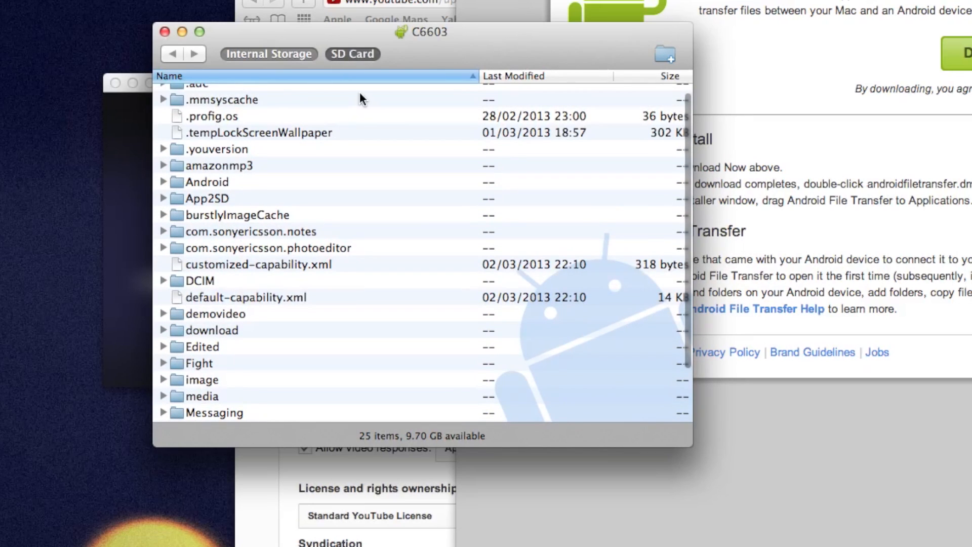
pyautogui.moveTo(242, 160)
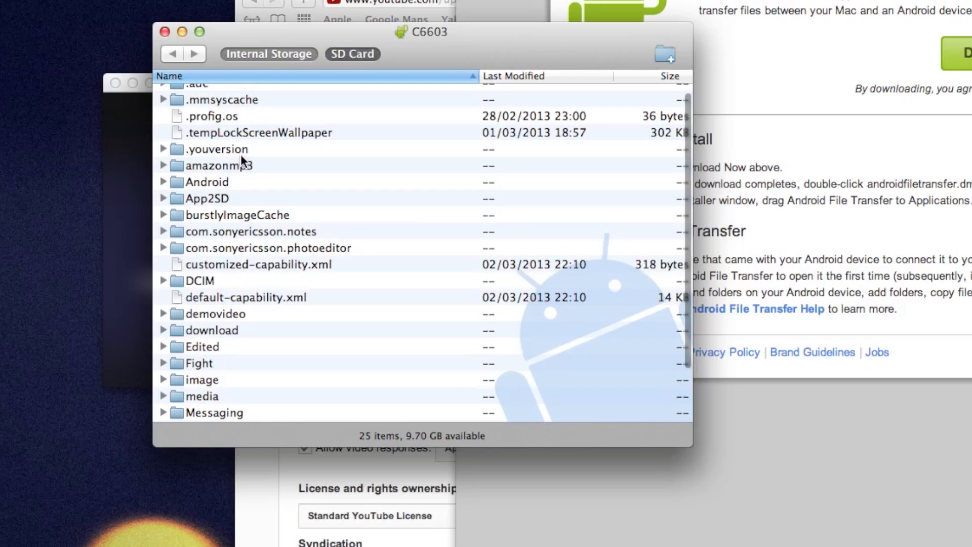
pyautogui.moveTo(473, 358)
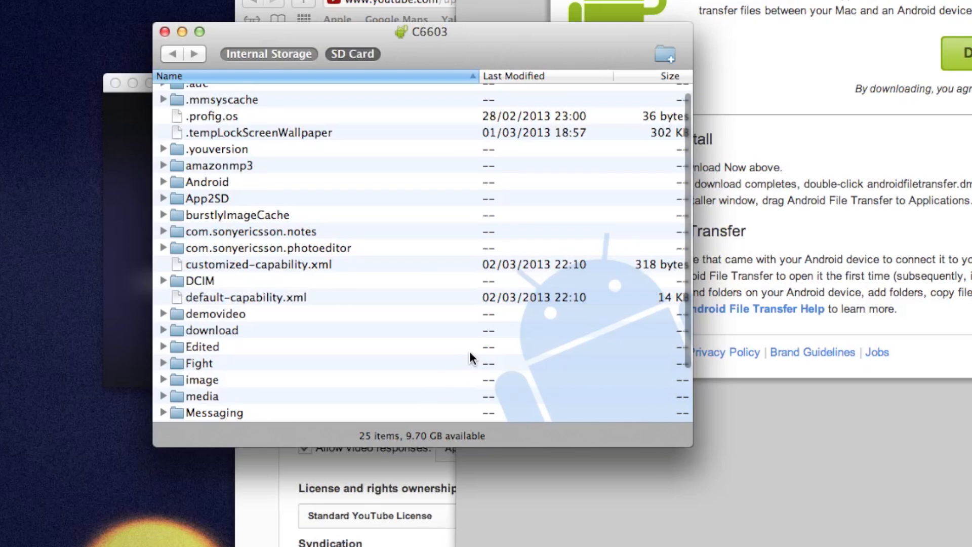
pyautogui.click(352, 53)
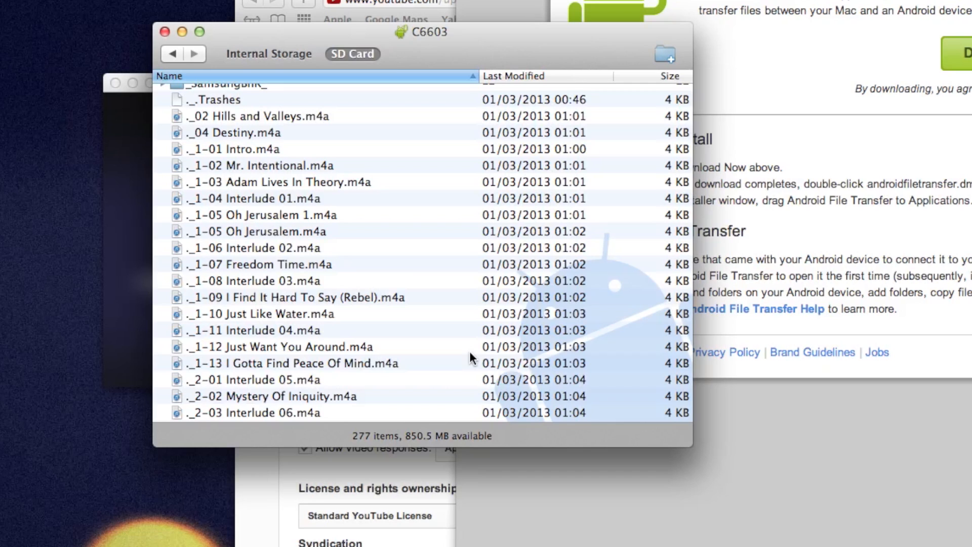
pyautogui.moveTo(439, 262)
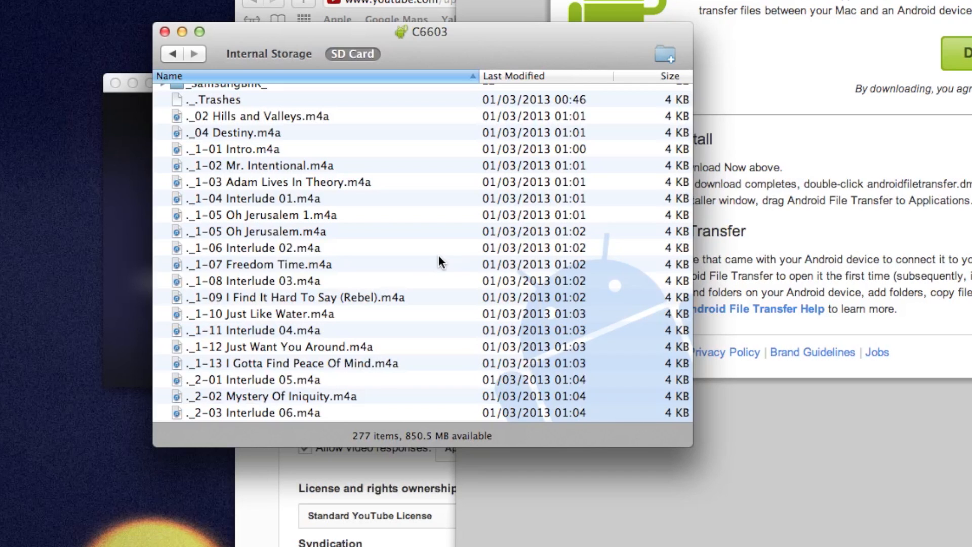
pyautogui.scroll(-3)
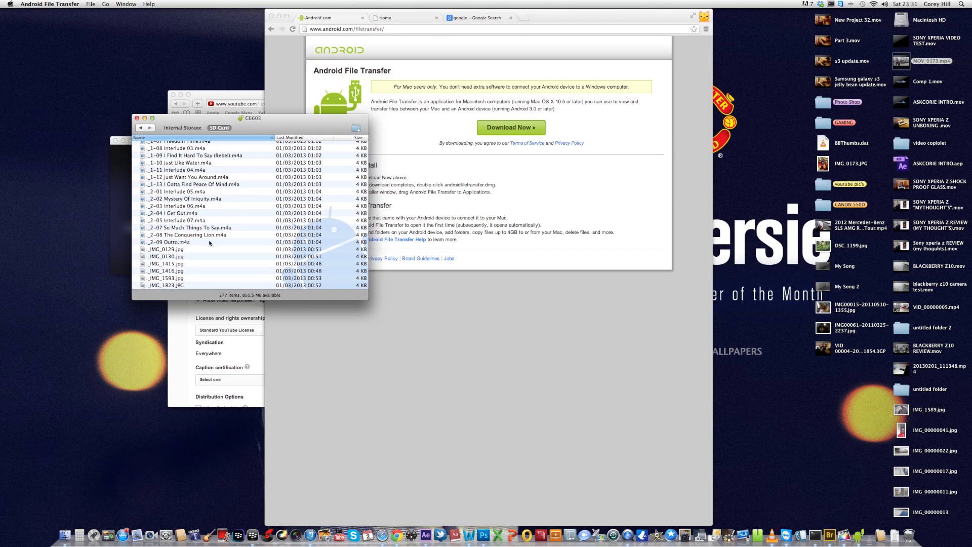
pyautogui.moveTo(310, 517)
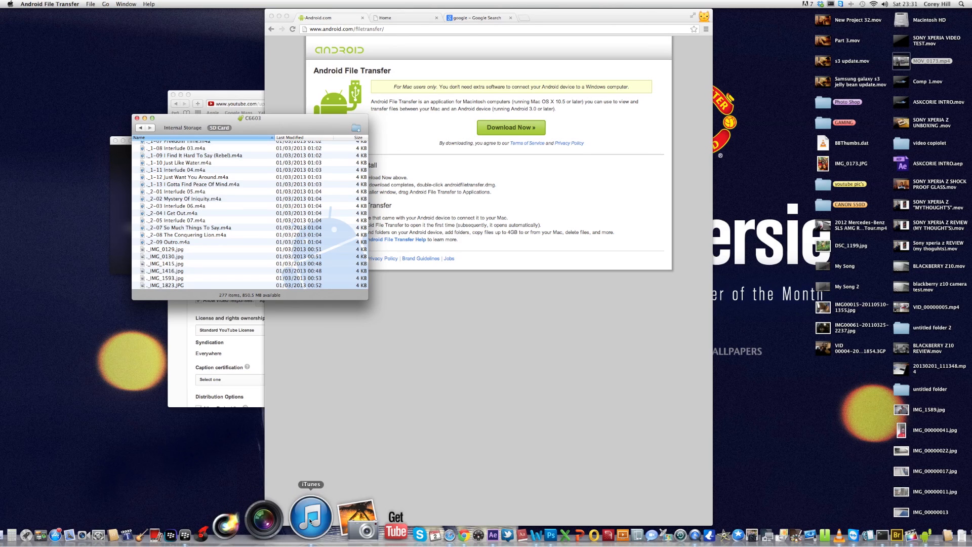
# Step: Browse the iTunes Albums view and preview the Control System album's tracks
pyautogui.click(309, 515)
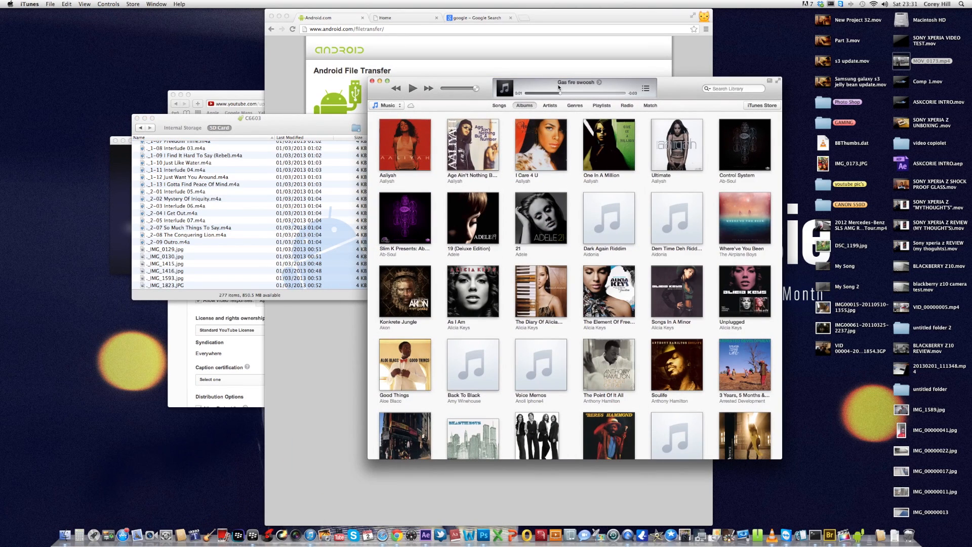
pyautogui.moveTo(476, 239)
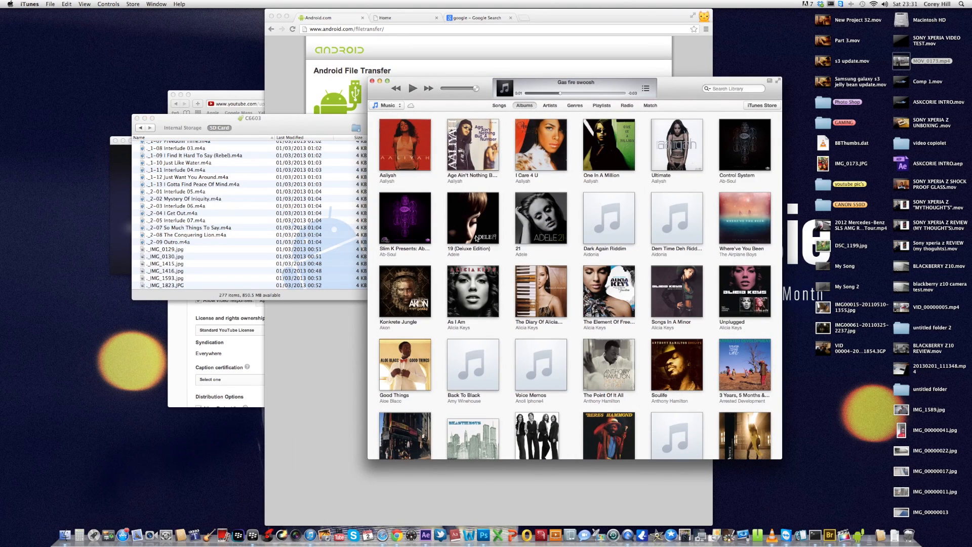
pyautogui.moveTo(659, 200)
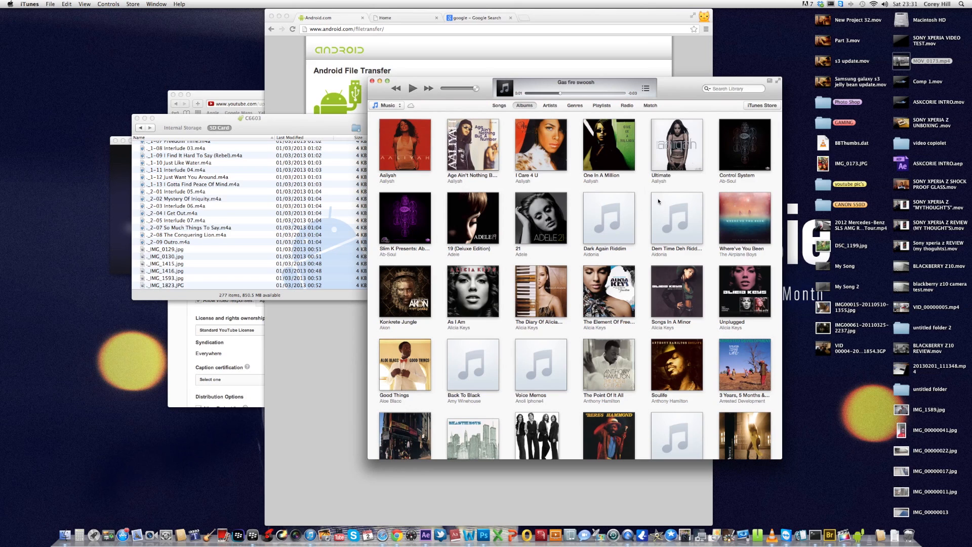
pyautogui.click(744, 144)
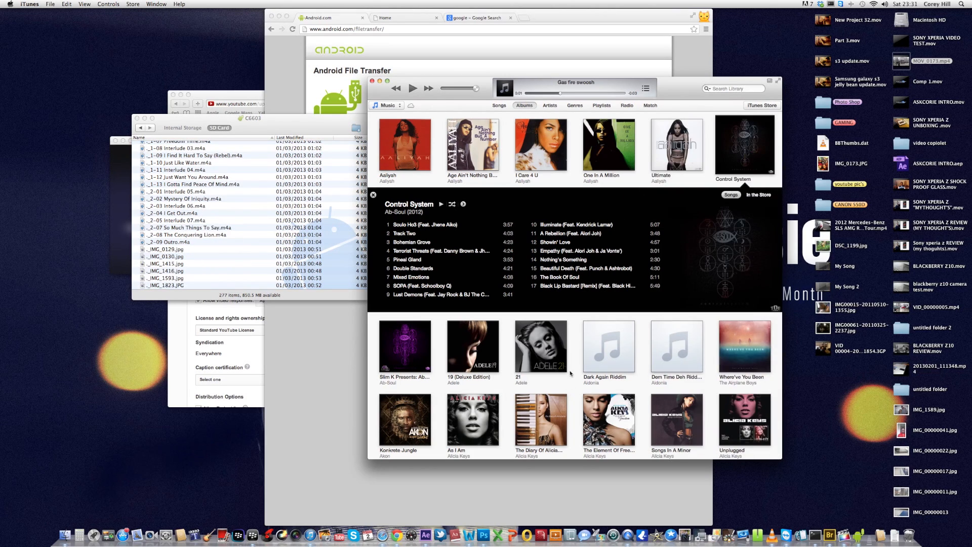
pyautogui.scroll(3)
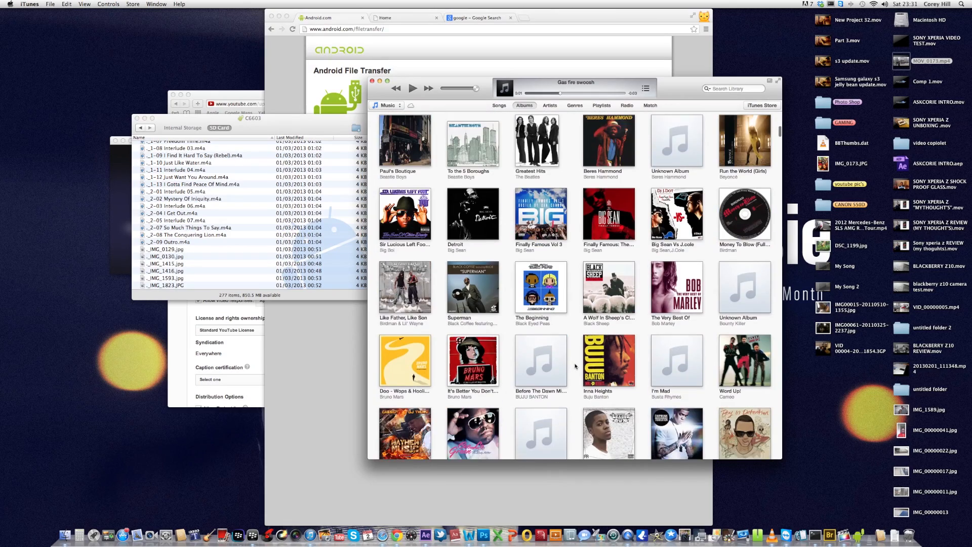
pyautogui.scroll(-3)
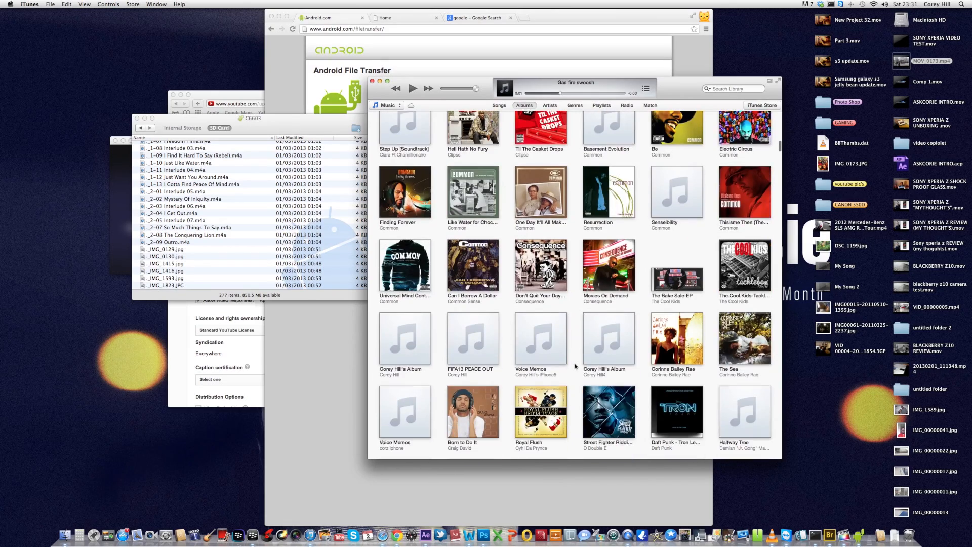
pyautogui.scroll(3)
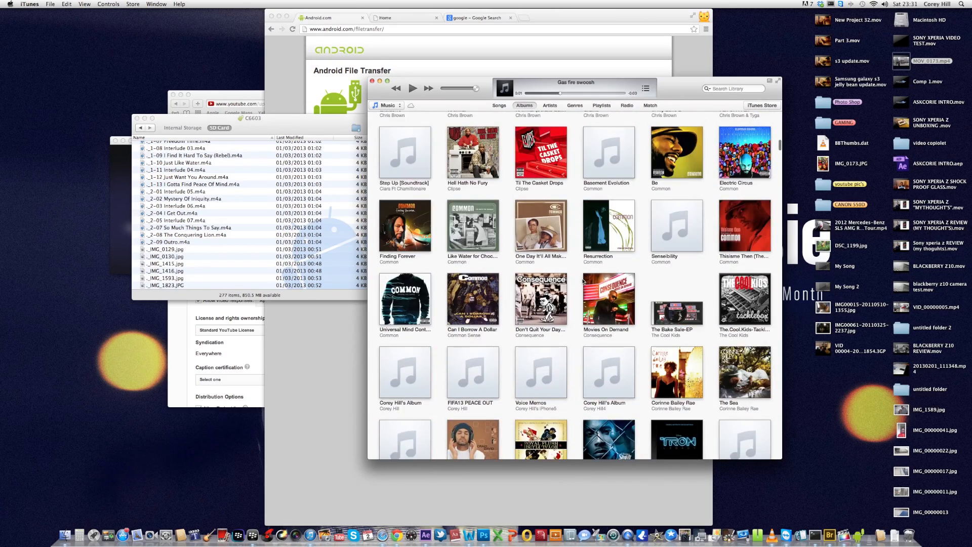
pyautogui.scroll(3)
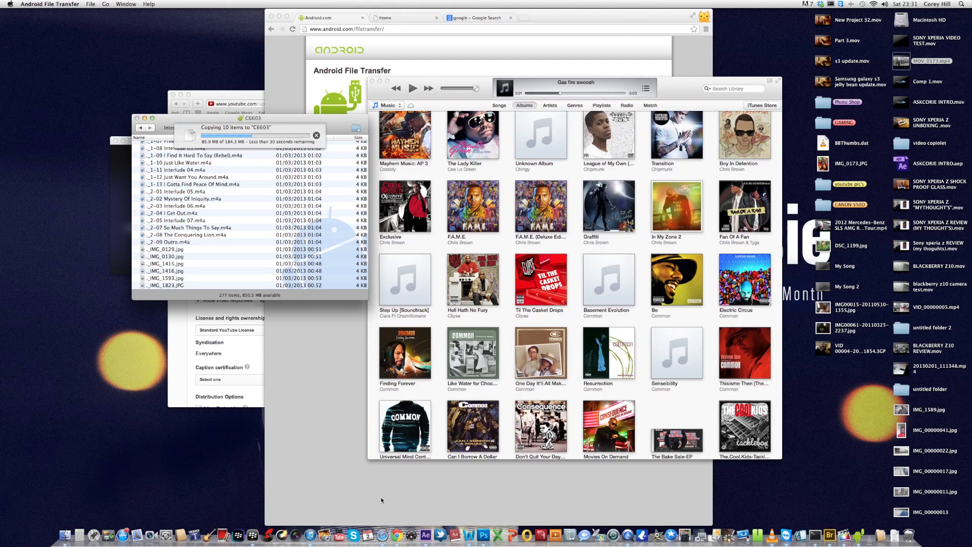
pyautogui.moveTo(315, 511)
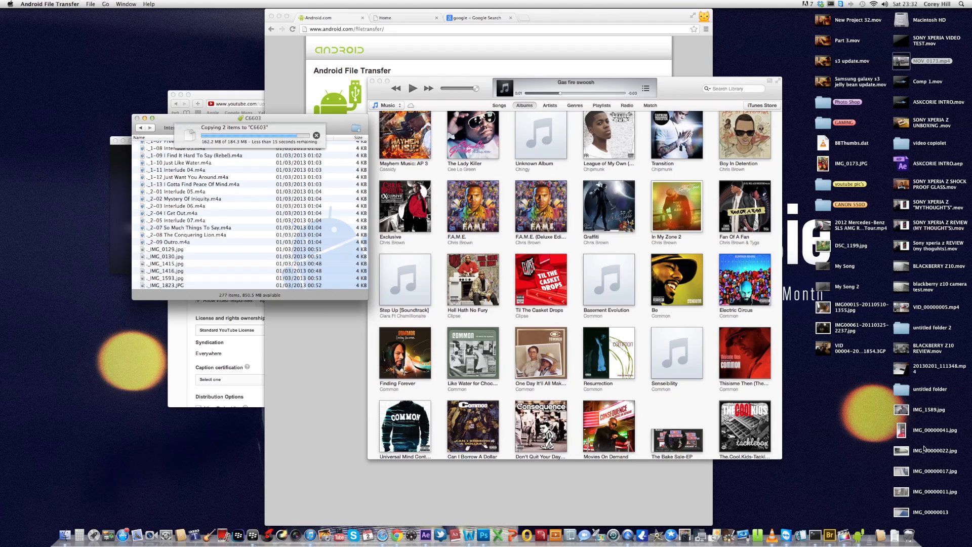
# Step: Wait for the 'Copying items to C6603' progress to finish, leaving 296 items on the SD card
pyautogui.click(934, 430)
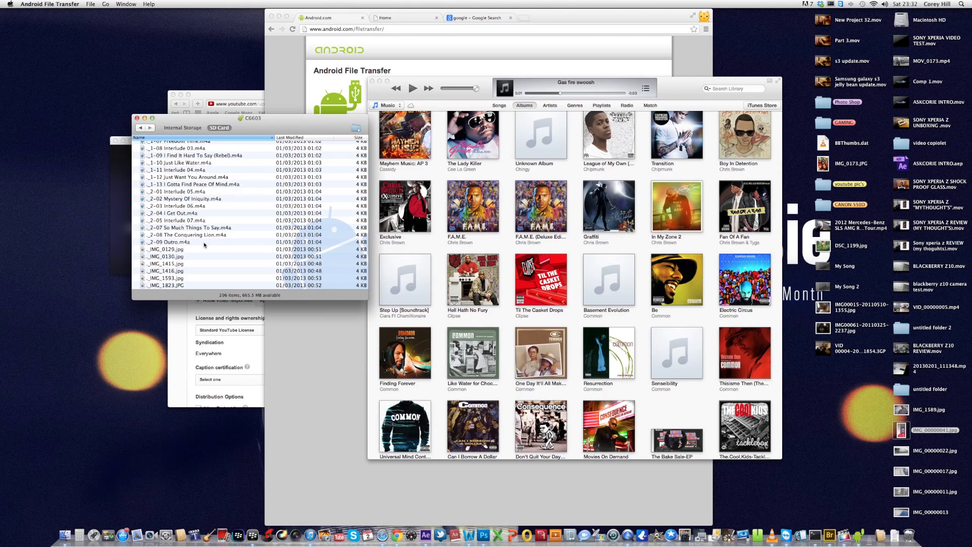
pyautogui.moveTo(844, 60)
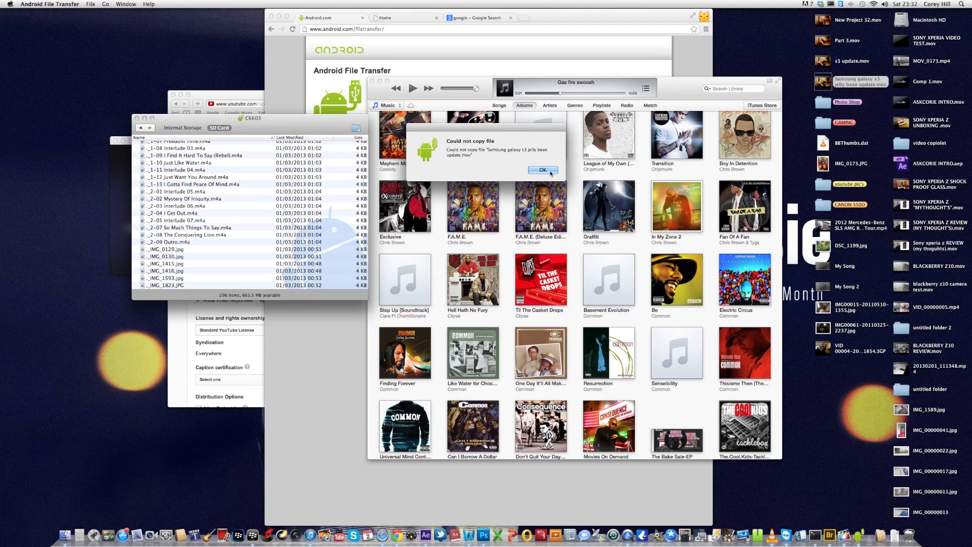
# Step: Dismiss the 'Could not copy file' alert for the jelly bean update video
pyautogui.click(541, 170)
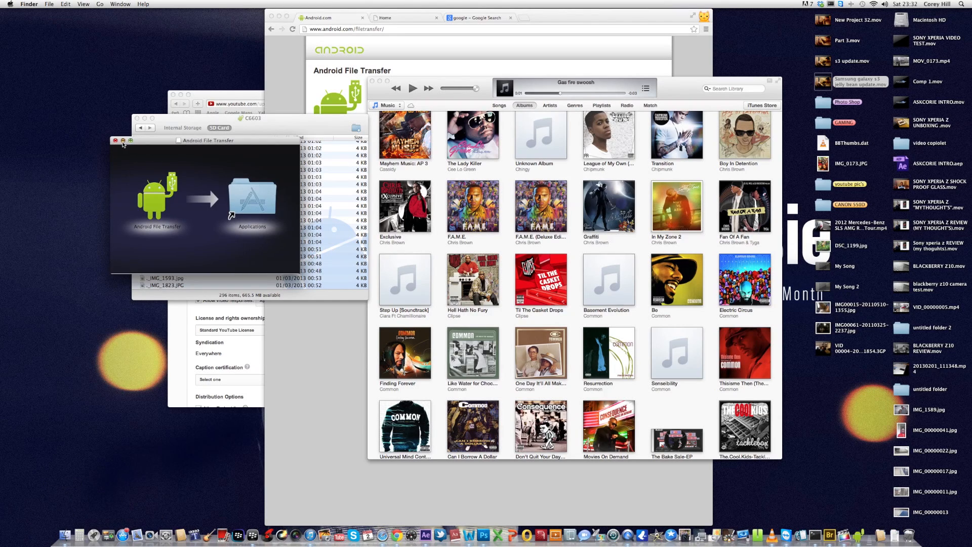
# Step: Close the Android File Transfer disk image window in Finder
pyautogui.click(115, 140)
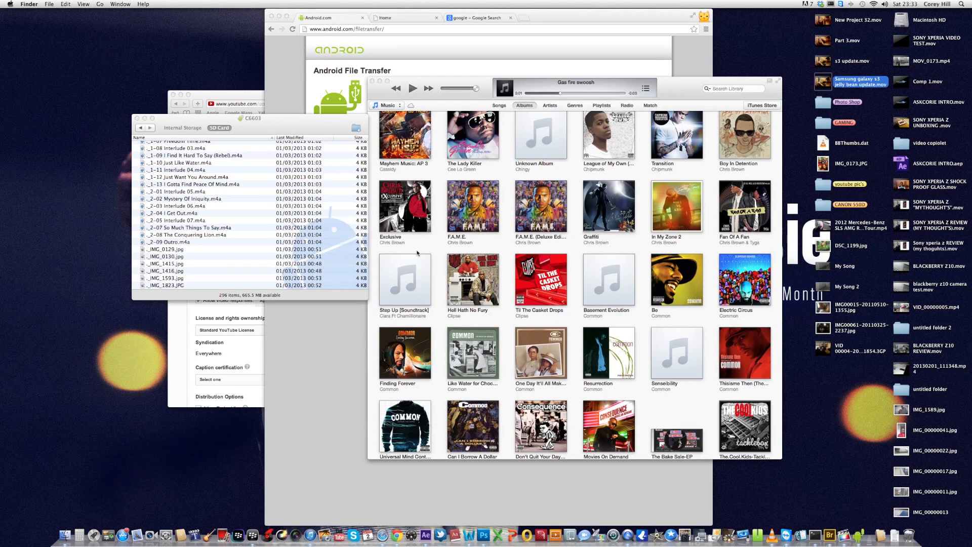
pyautogui.moveTo(500, 154)
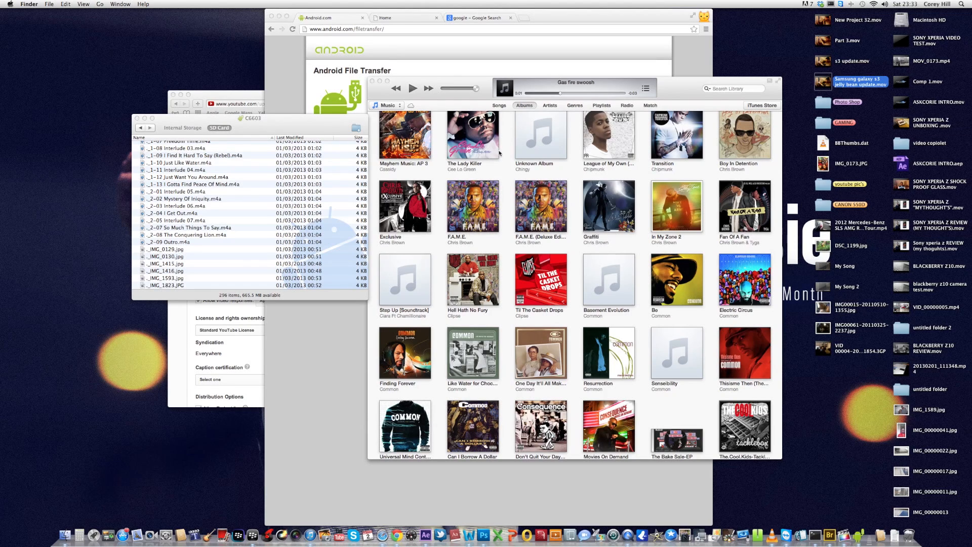